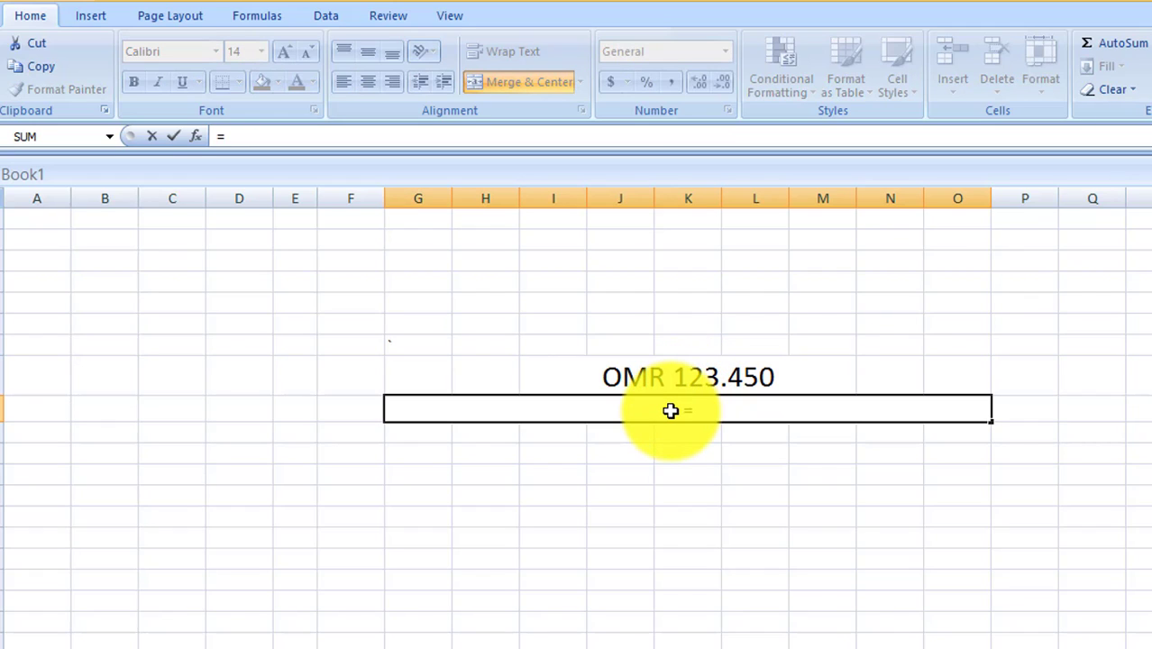
Step: Enter =SpellNumber(I8) in merged cell G9 so OMR 123.450 reads in words
{"action": "type", "text": "SPE"}
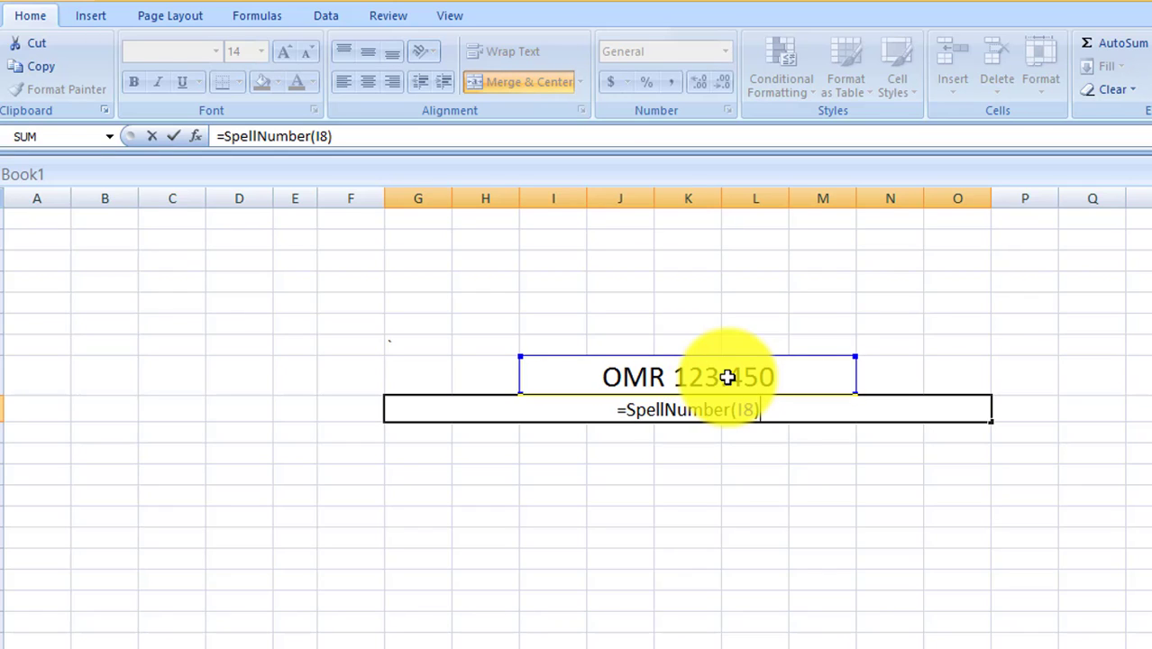
{"action": "key", "text": "Enter"}
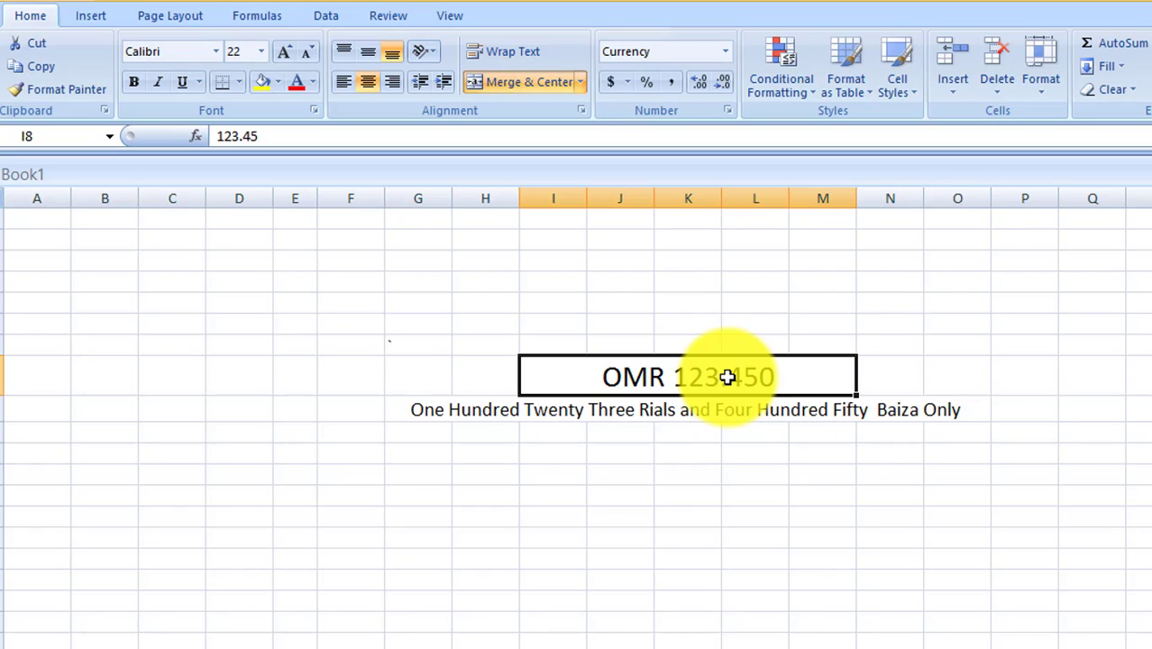
Step: Change I8 to 234.89 then 100.9, leaving OMR 100.900 spelled as One Hundred Rials and Nine Hundred Baiza Only
{"action": "type", "text": "234"}
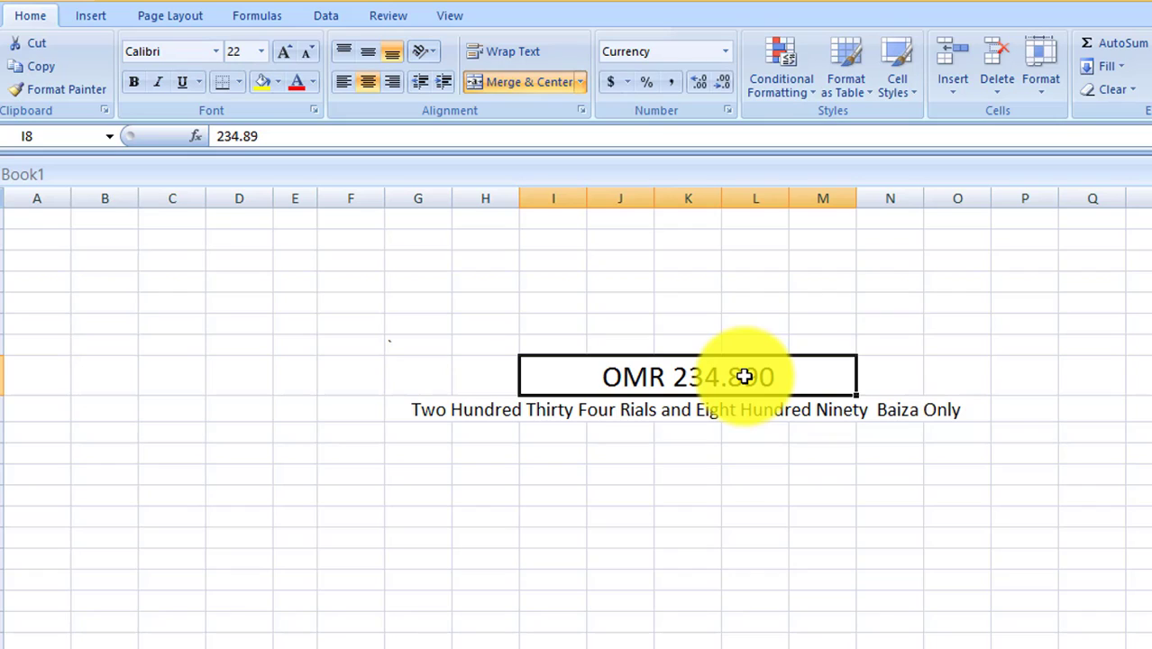
{"action": "type", "text": "1"}
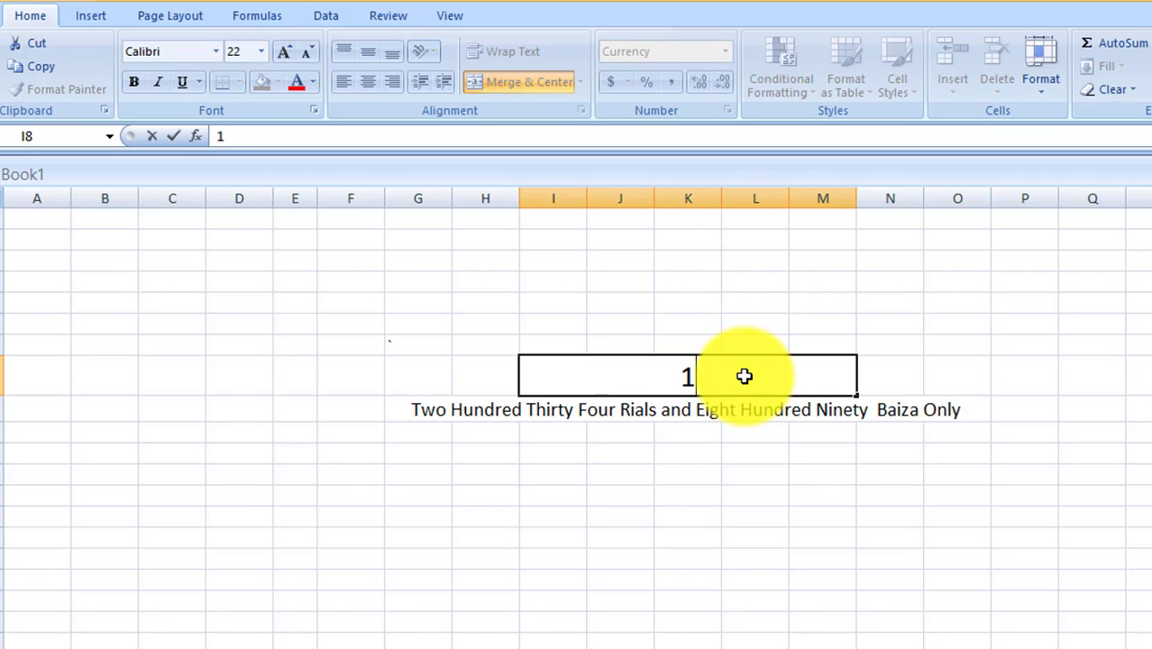
{"action": "type", "text": "00.900"}
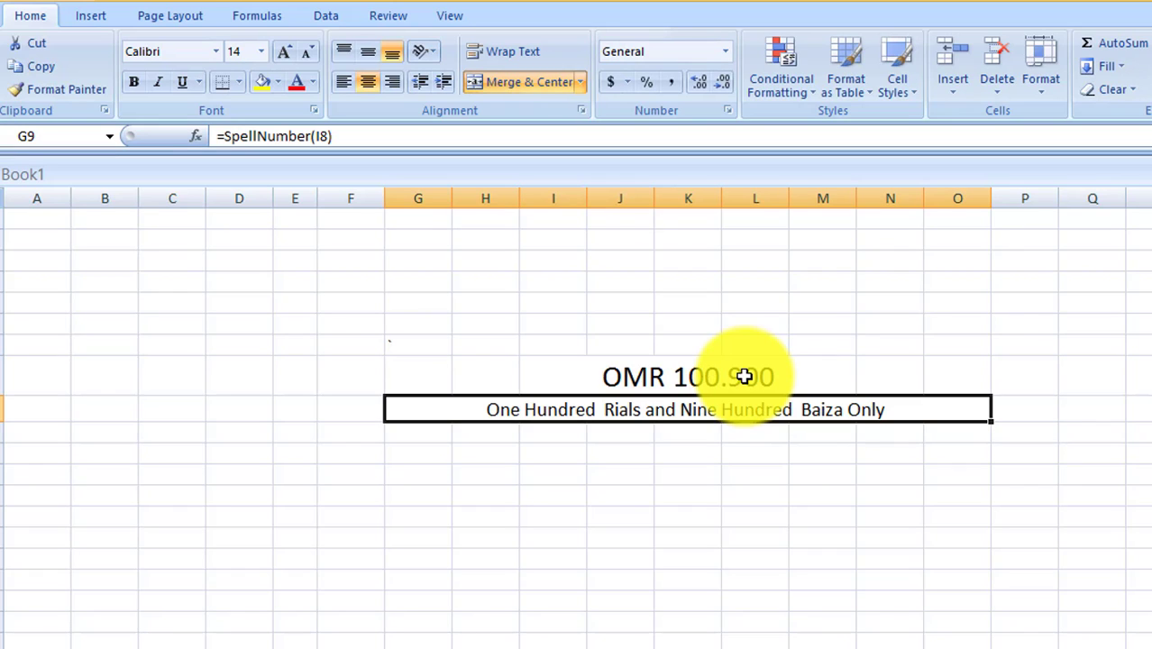
{"action": "mouse_move", "coordinate": [910, 272]}
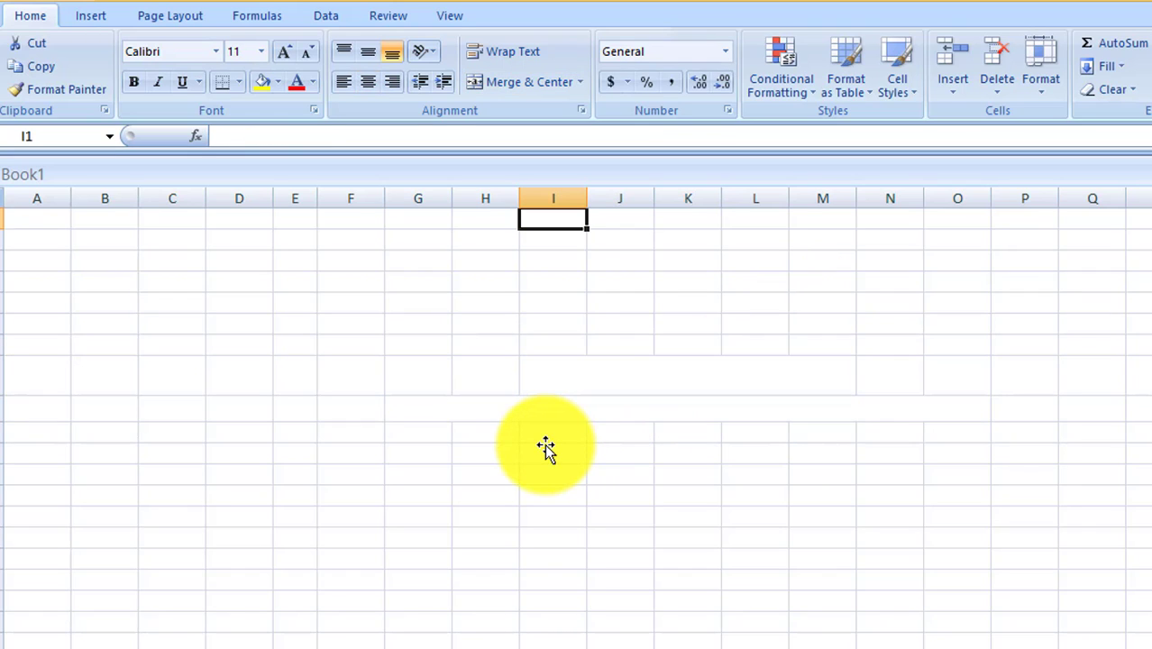
Step: Launch the Visual Basic editor with Alt+F11 and select all the SpellNumber code to copy
{"action": "key", "text": "Alt+F11"}
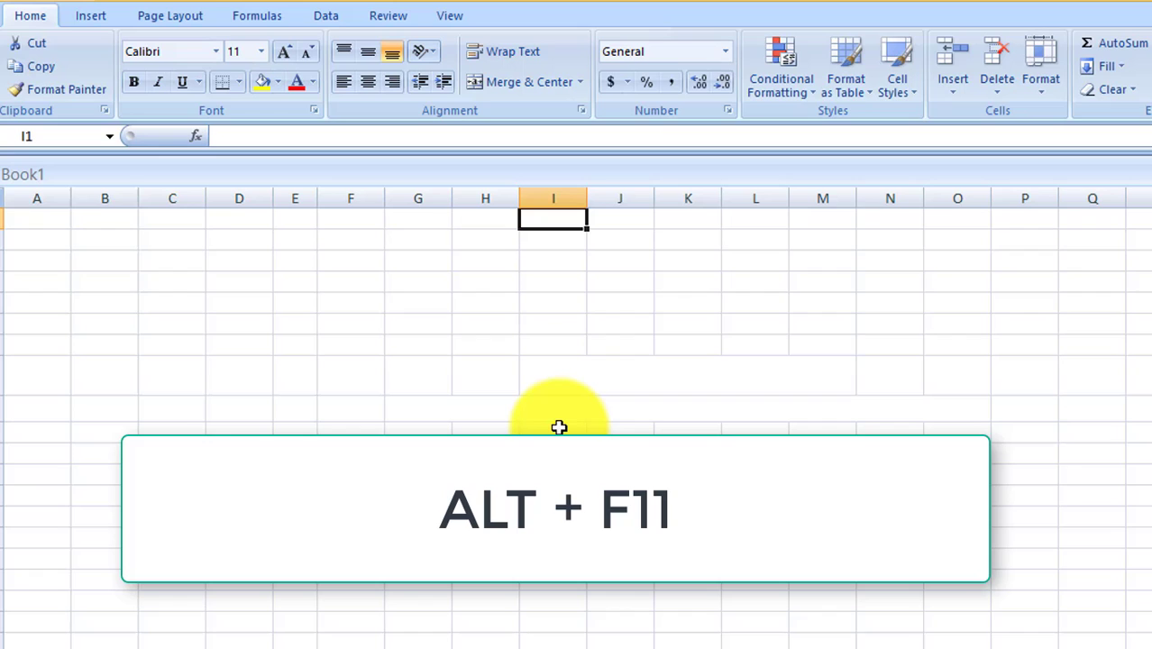
{"action": "key", "text": "alt+F11"}
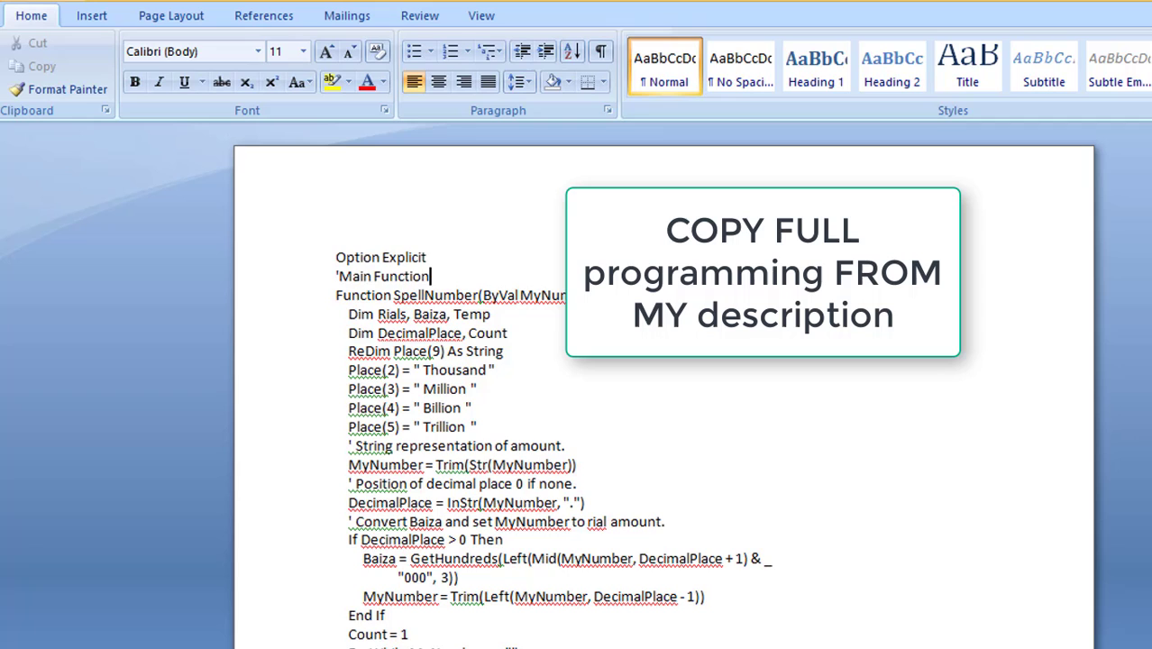
{"action": "key", "text": "ctrl+a"}
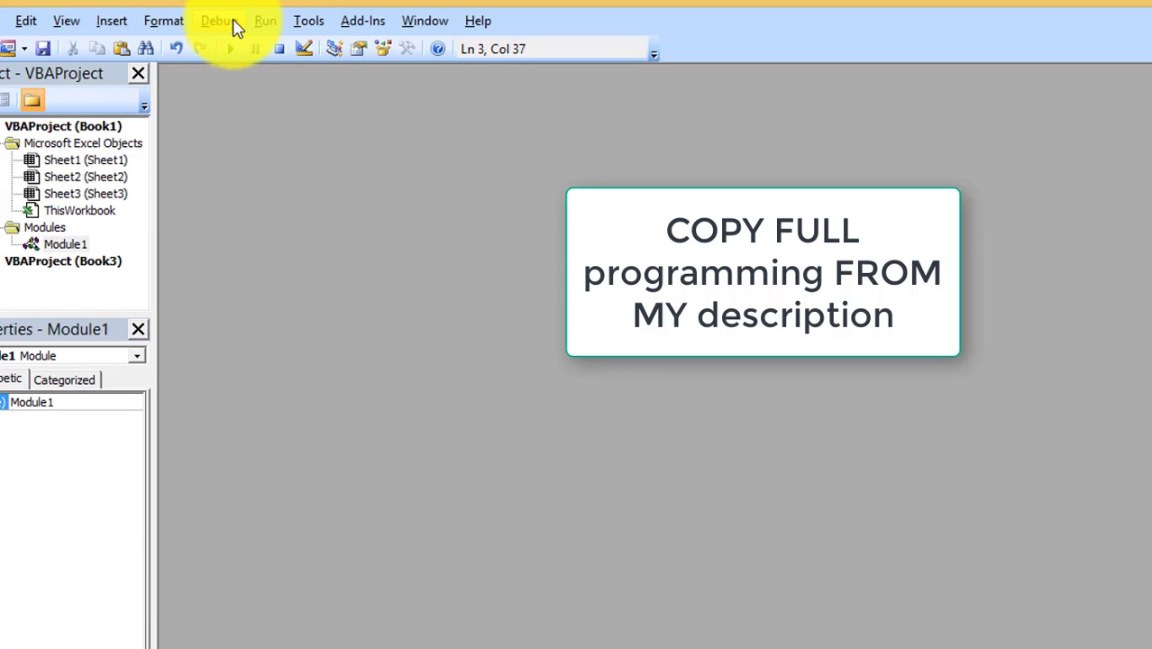
Step: Insert a new module holding the pasted SpellNumber conversion code ending with GetDigit
{"action": "left_click", "coordinate": [111, 20]}
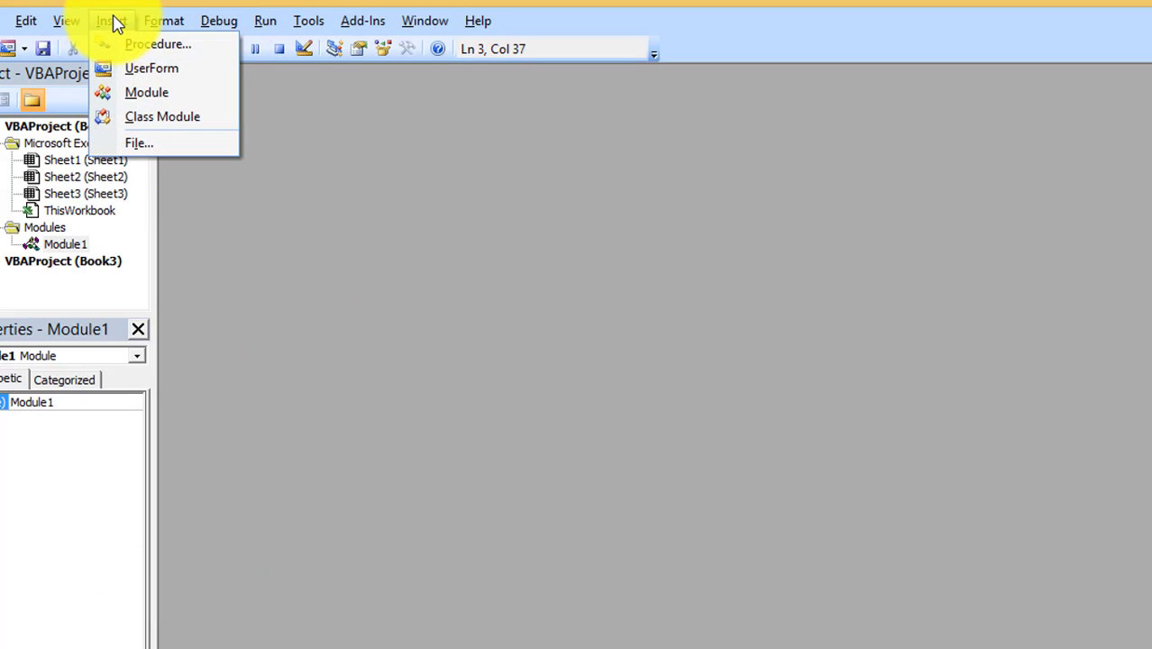
{"action": "left_click", "coordinate": [146, 92]}
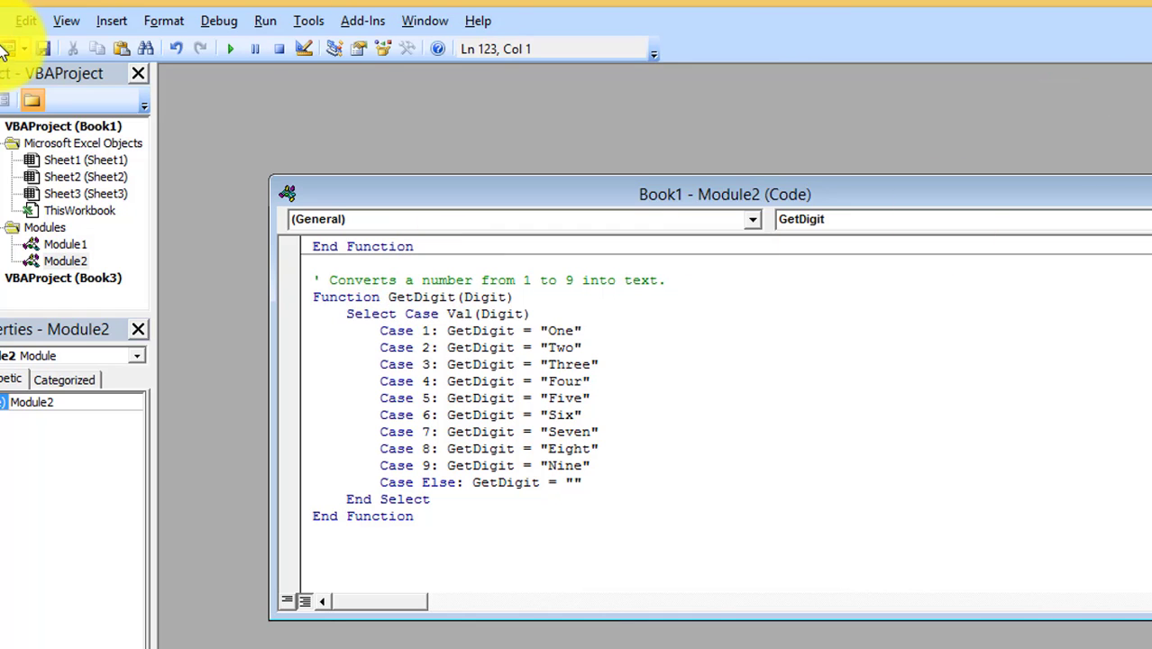
{"action": "left_click", "coordinate": [25, 20]}
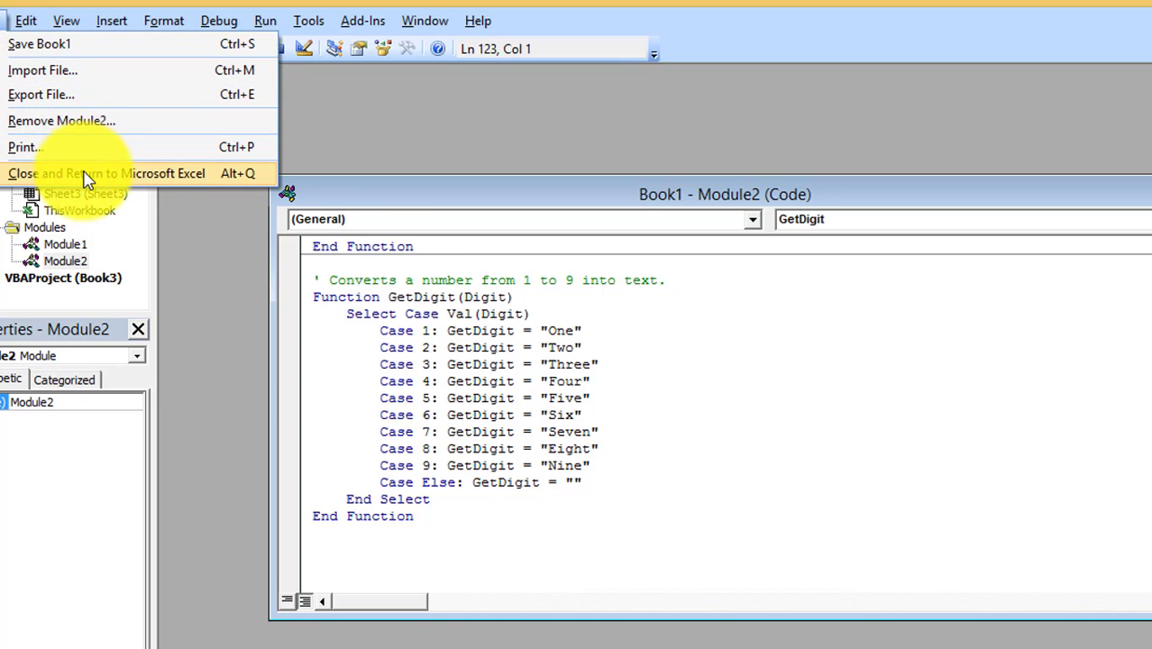
Step: Return to the worksheet and check the User Defined category lists SpellNumber and its helpers
{"action": "left_click", "coordinate": [105, 173]}
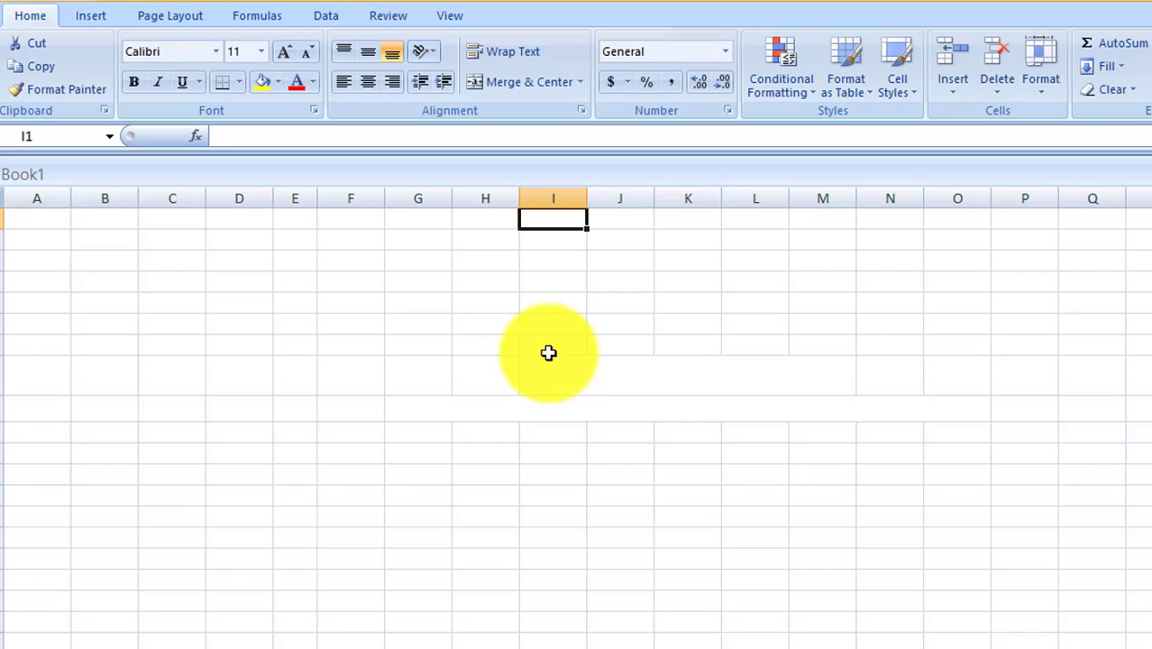
{"action": "left_click", "coordinate": [485, 260]}
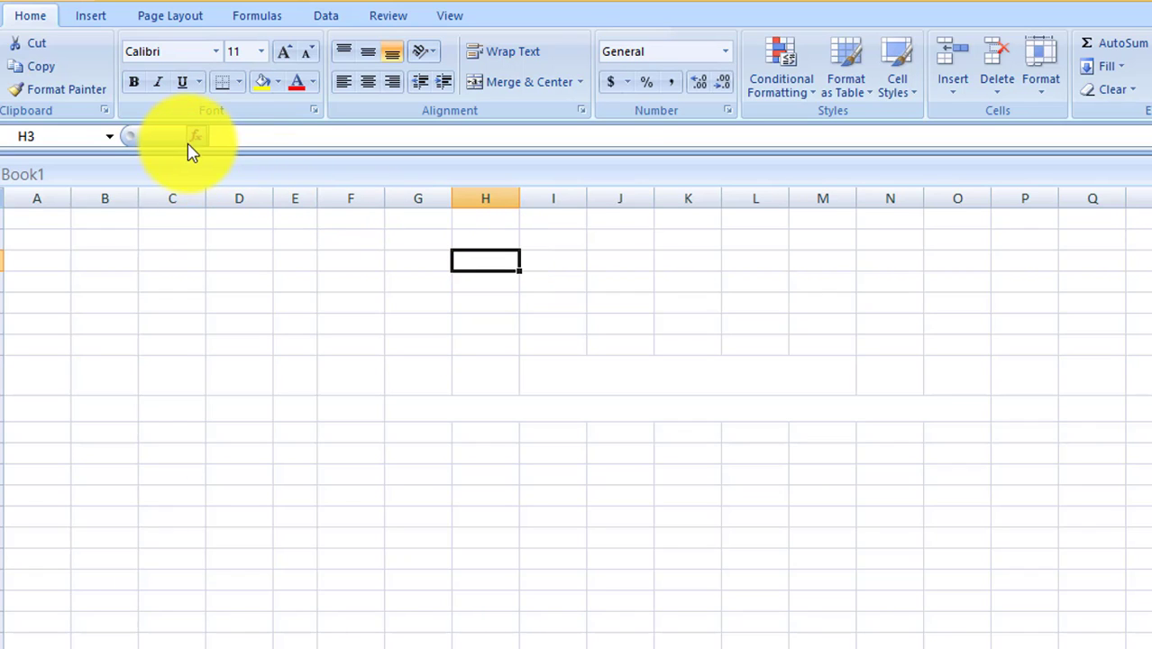
{"action": "left_click", "coordinate": [195, 136]}
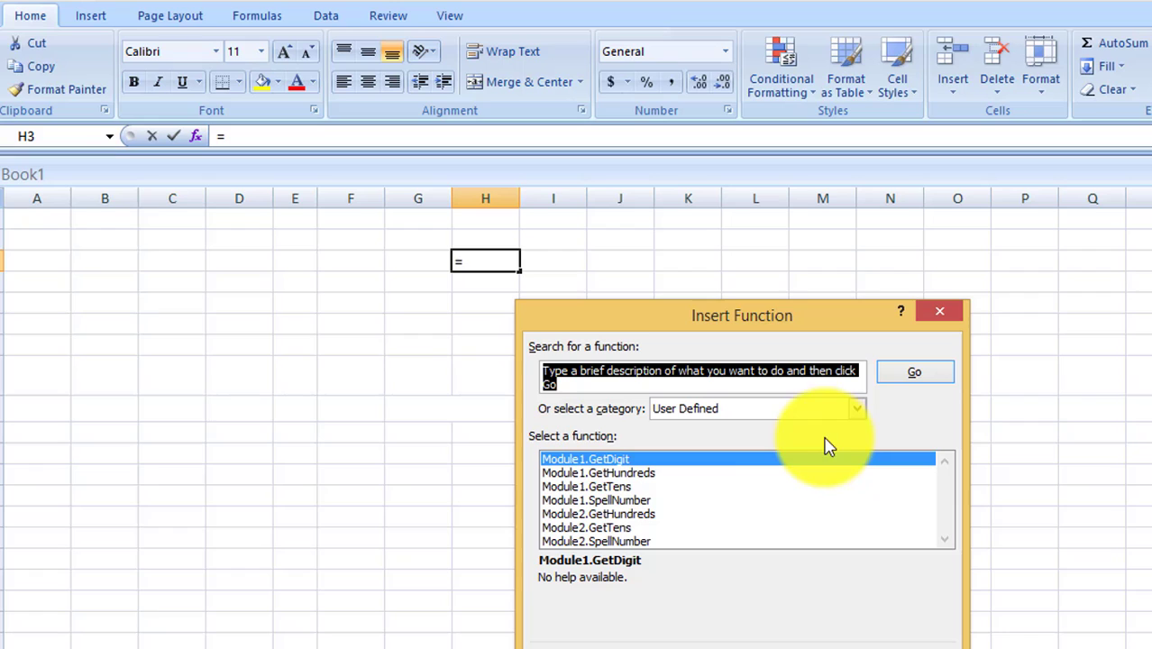
{"action": "left_click", "coordinate": [855, 408]}
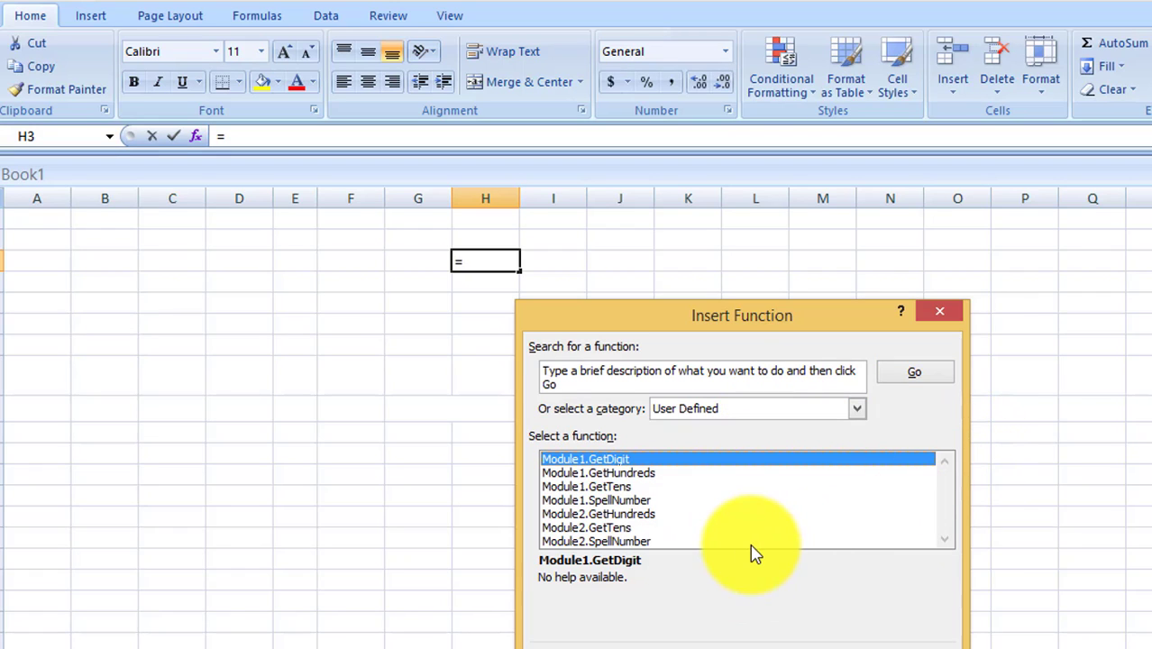
{"action": "left_click", "coordinate": [595, 540]}
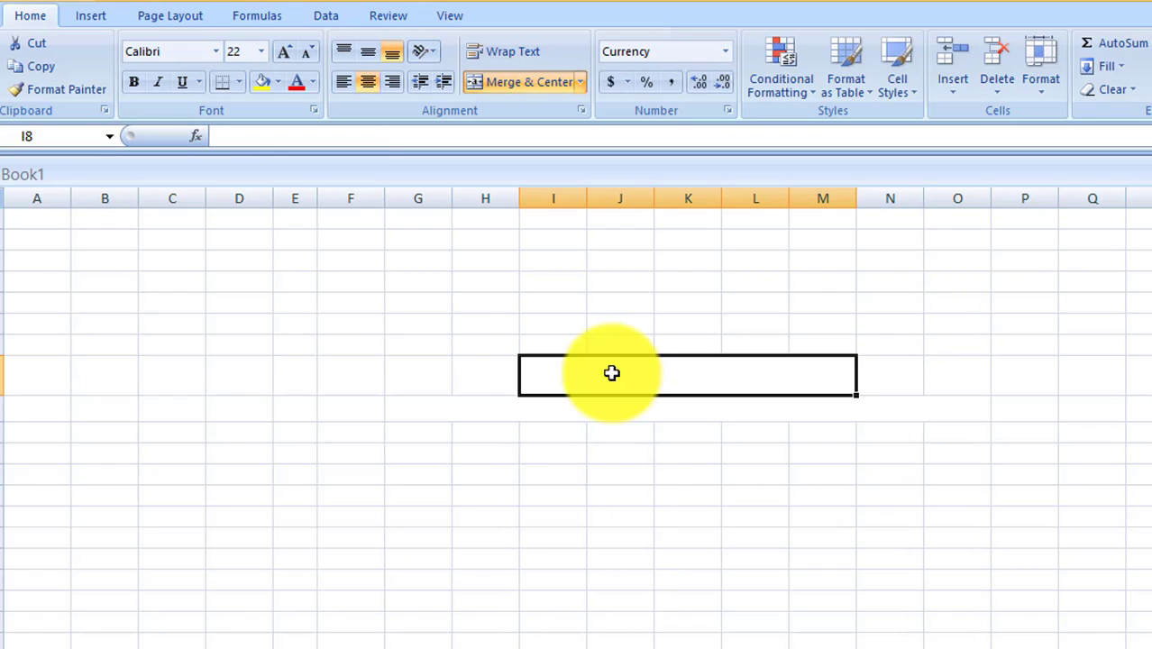
Step: Enter the amount 100.2 in I8, displayed as OMR 100.200
{"action": "type", "text": "10"}
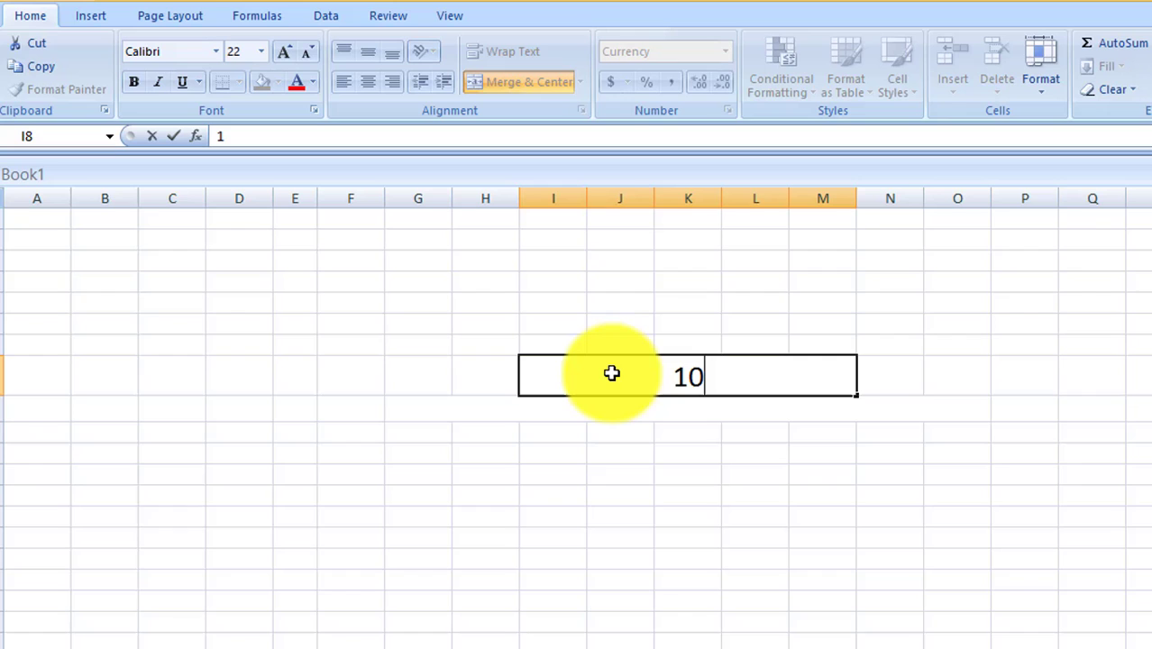
{"action": "type", "text": "00.200"}
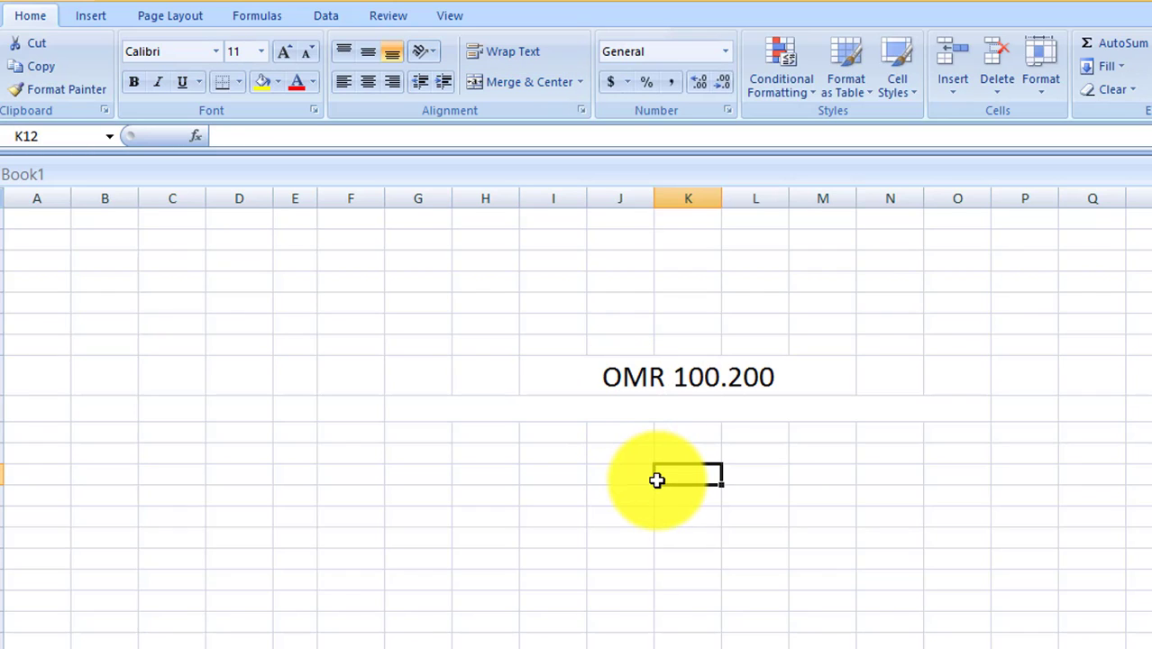
Step: Enter =SpellNumber(I8) in K12 so it reads One Hundred Rials and Two Hundred Baiza Only
{"action": "type", "text": "="}
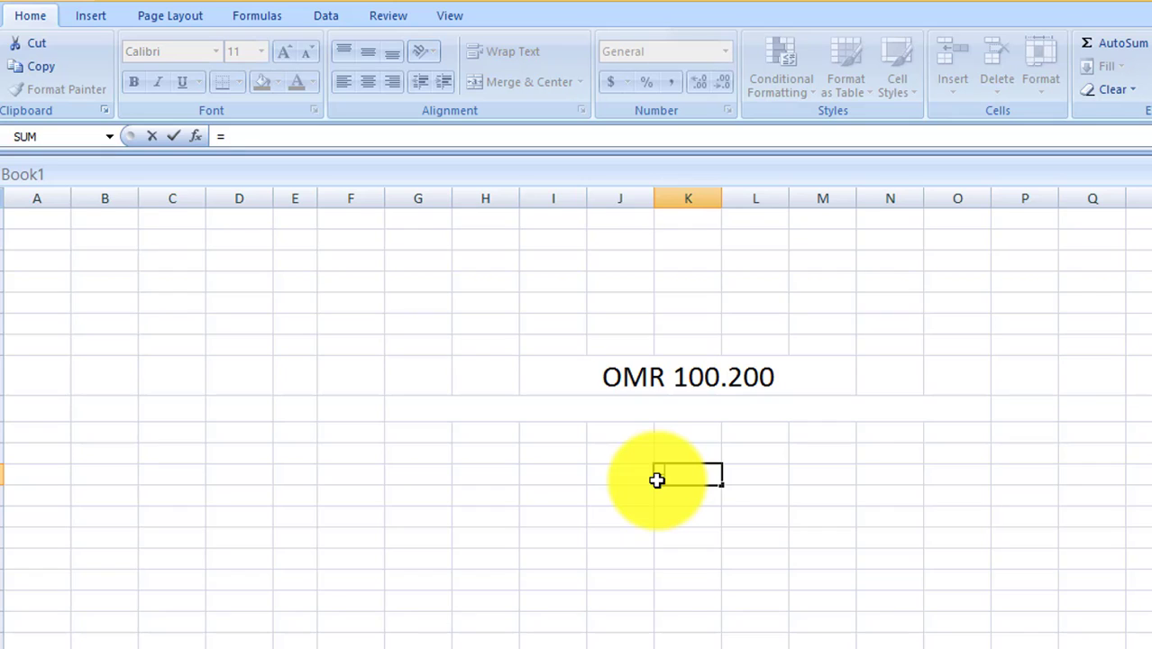
{"action": "type", "text": "SP"}
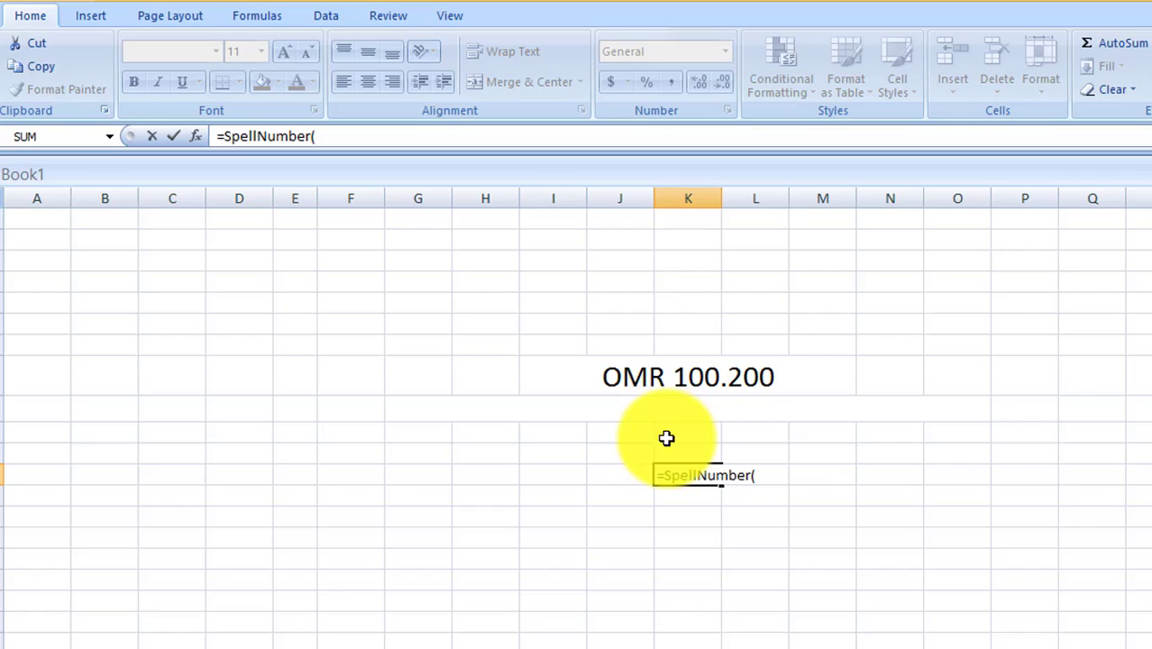
{"action": "left_click", "coordinate": [686, 376]}
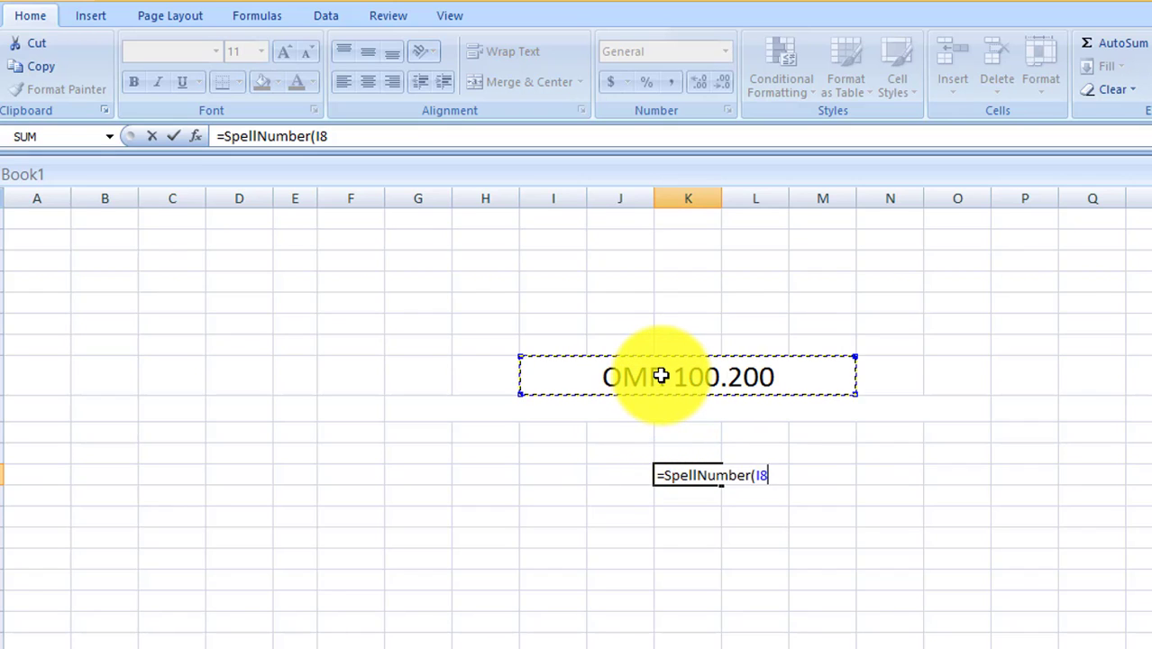
{"action": "key", "text": "enter"}
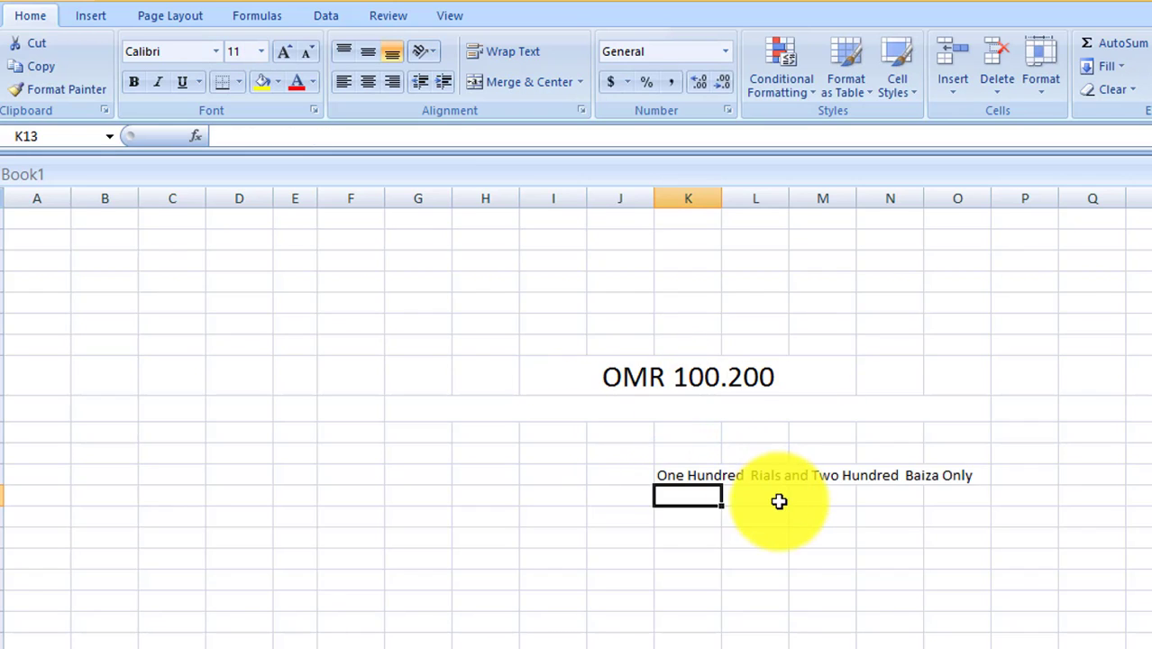